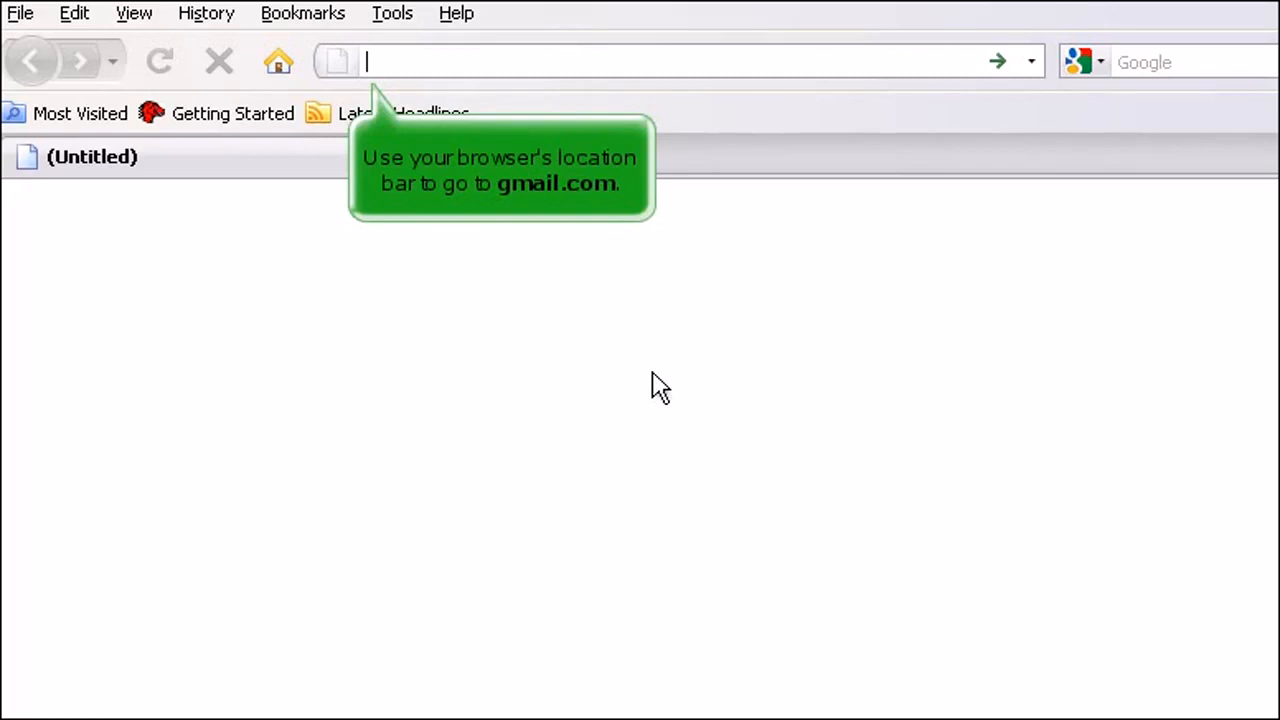
Step: Enter 'gmail' in the Firefox address bar to load the Gmail sign-in page
text(gmail)
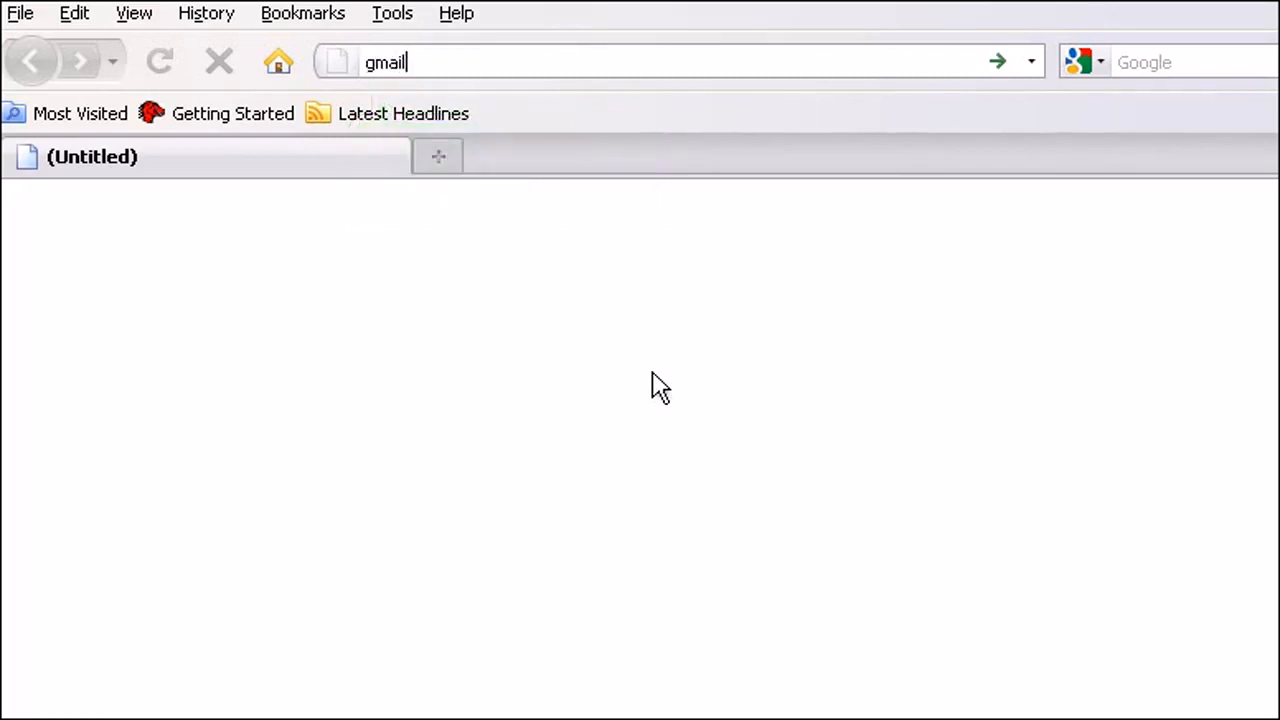
key(Return)
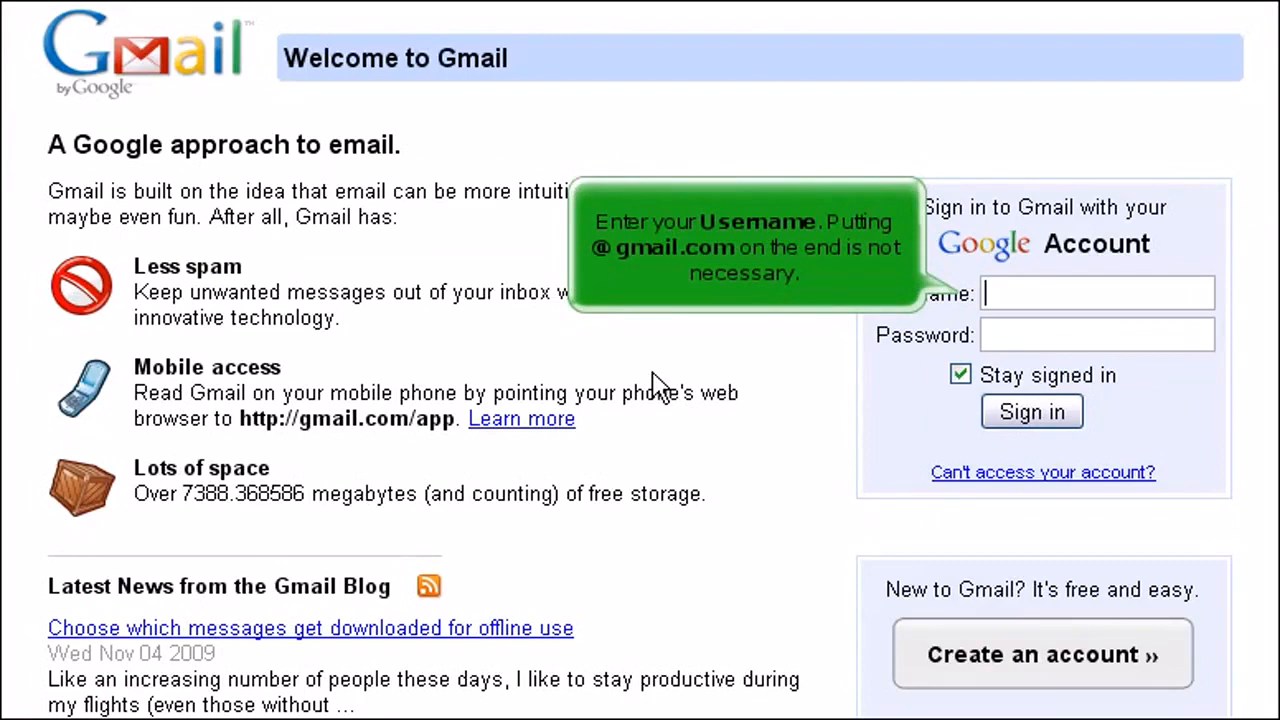
mouse_move(935, 330)
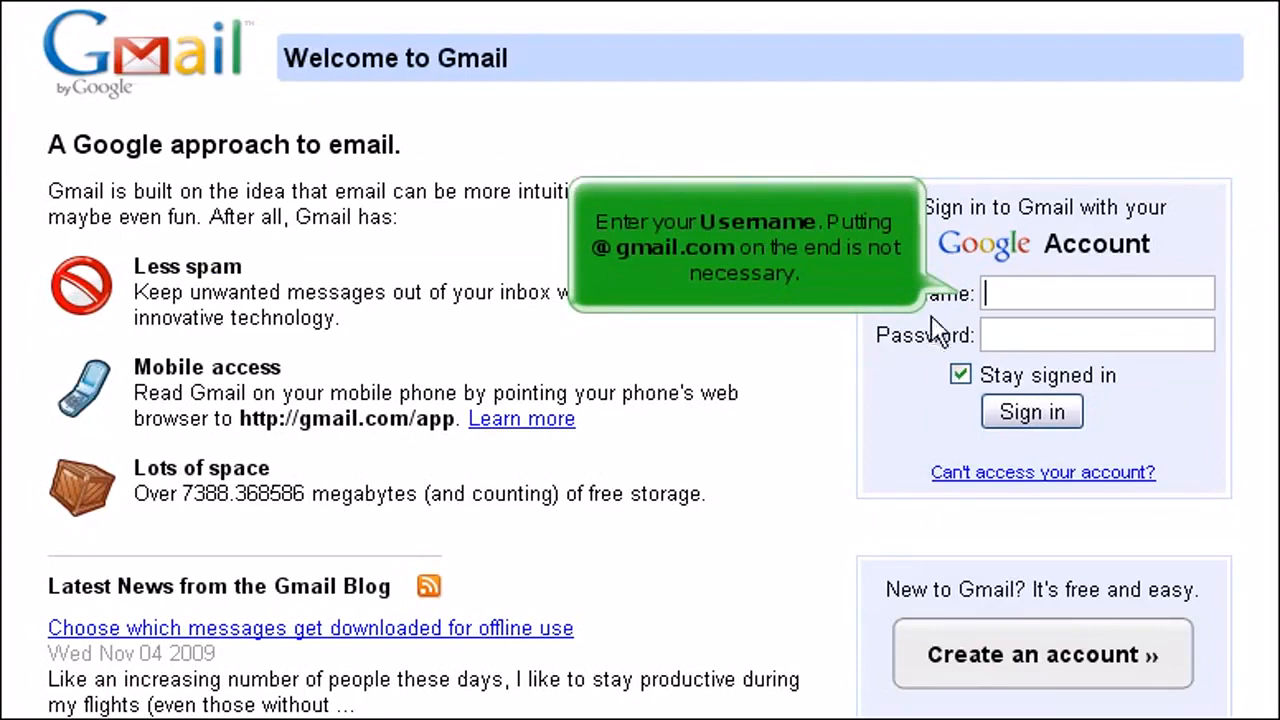
Step: Enter the username 'john.doe3124695' on the Gmail sign-in form
text(john.doe3)
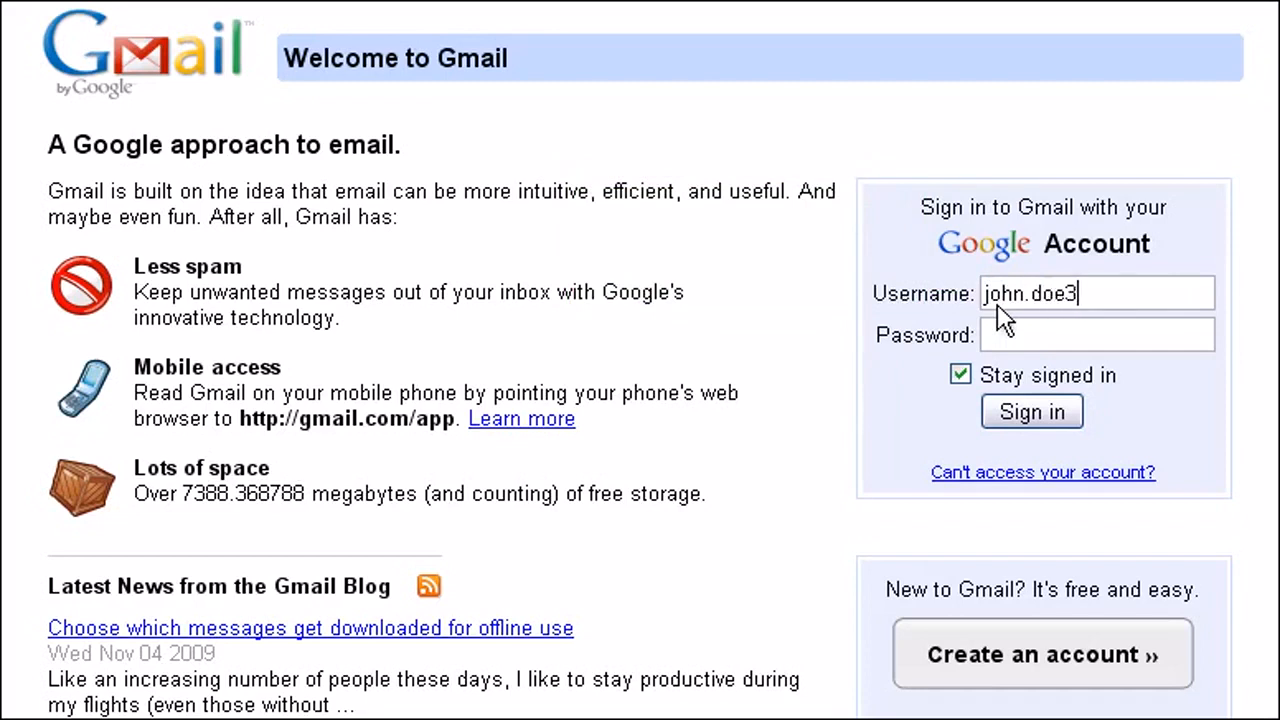
text(124695)
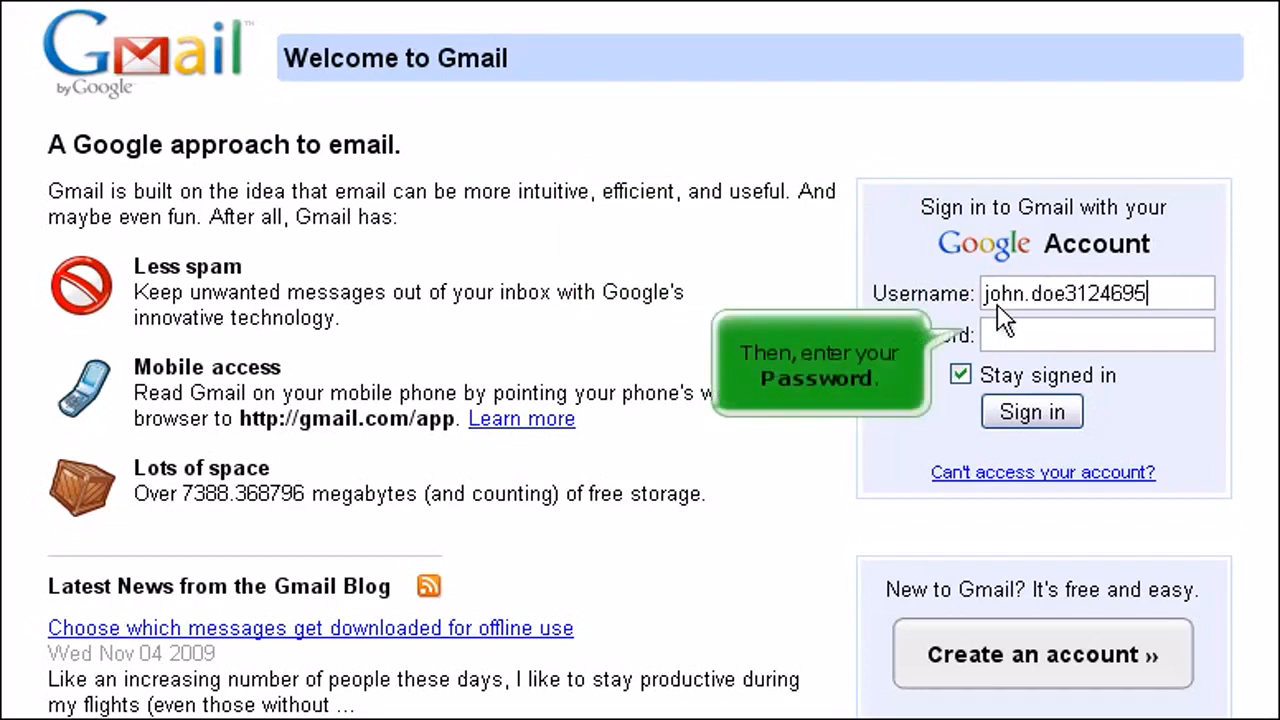
Step: Enter the password and sign in as john.doe3124695
text(•••••)
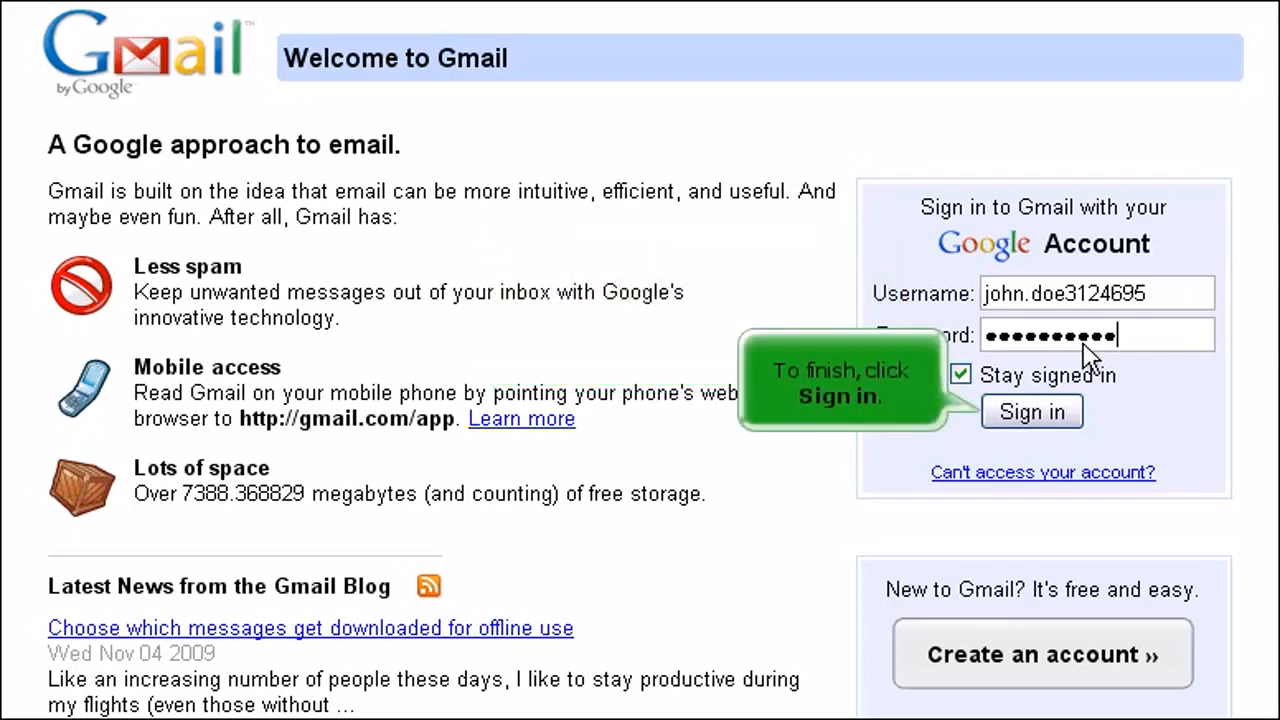
click(1031, 411)
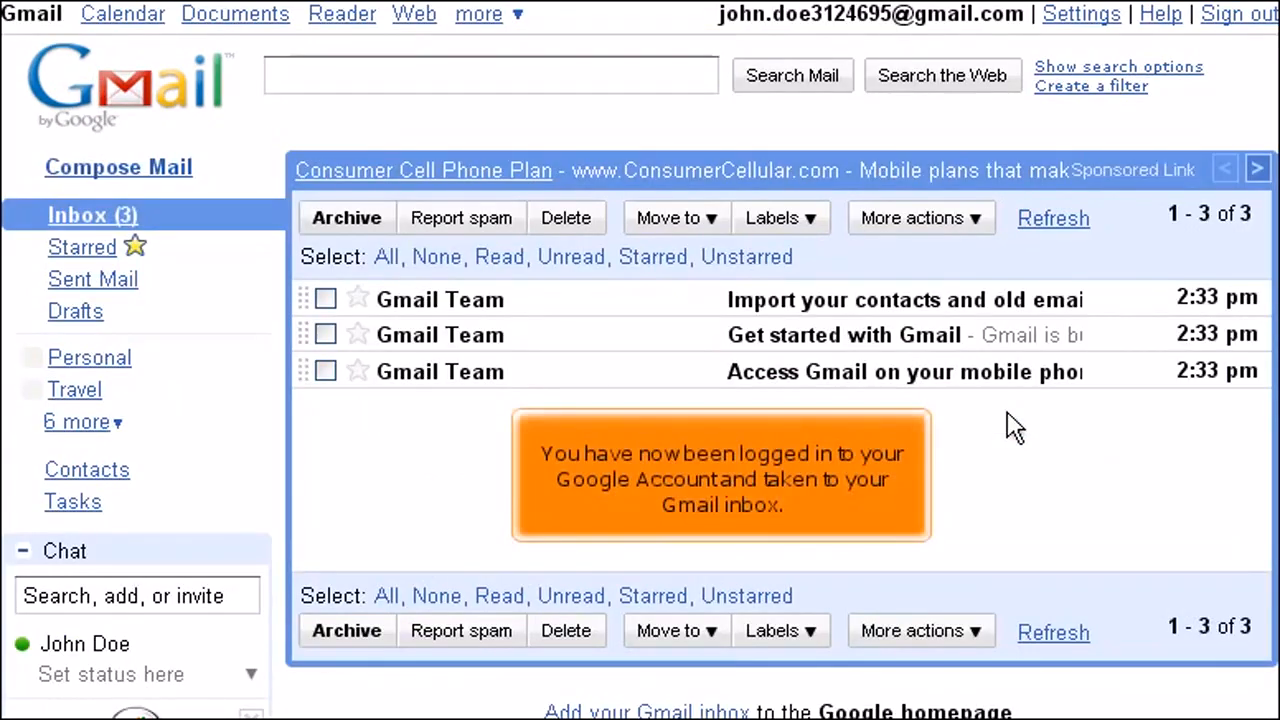